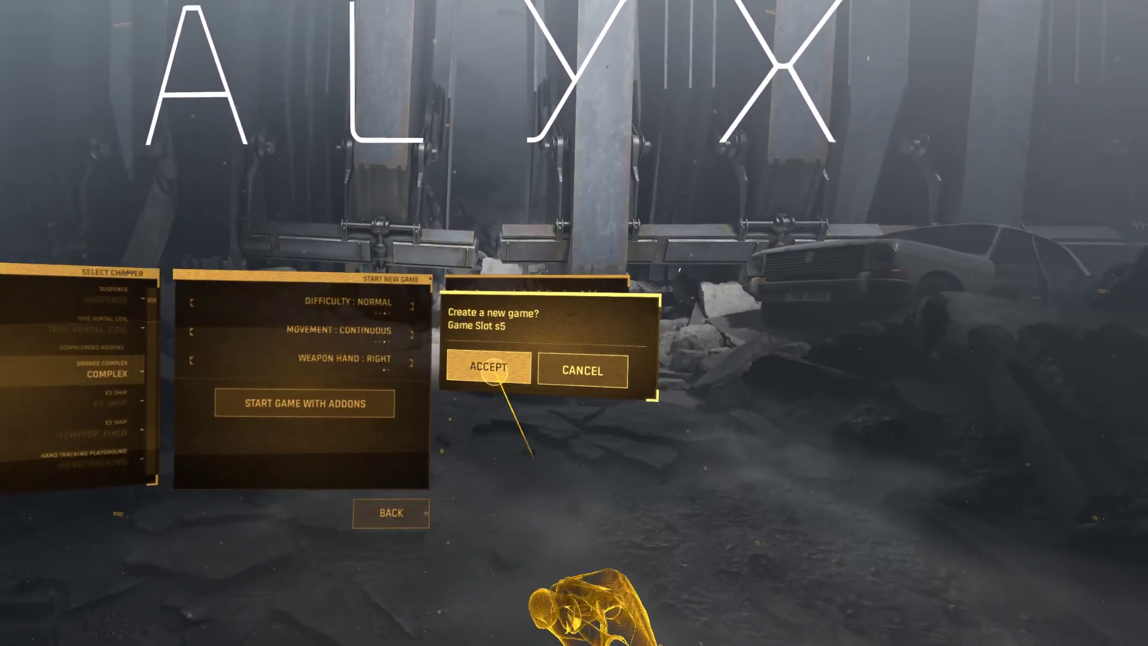
# Confirm creating a new Orange Complex addon game in slot s5
pyautogui.click(489, 369)
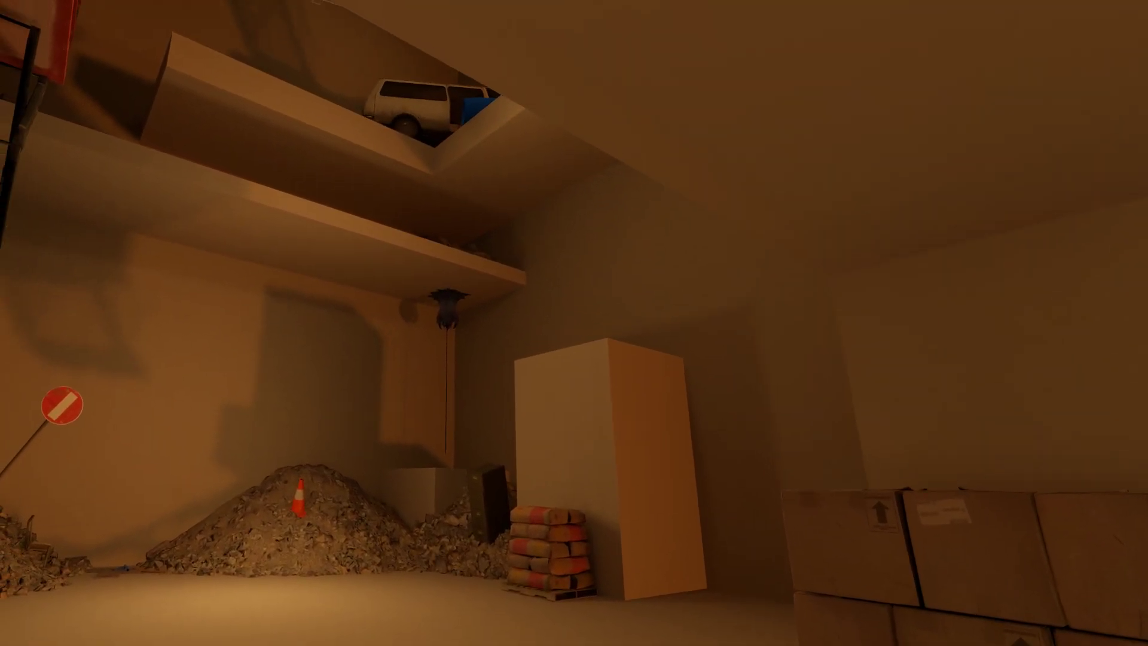
pyautogui.moveTo(574, 323)
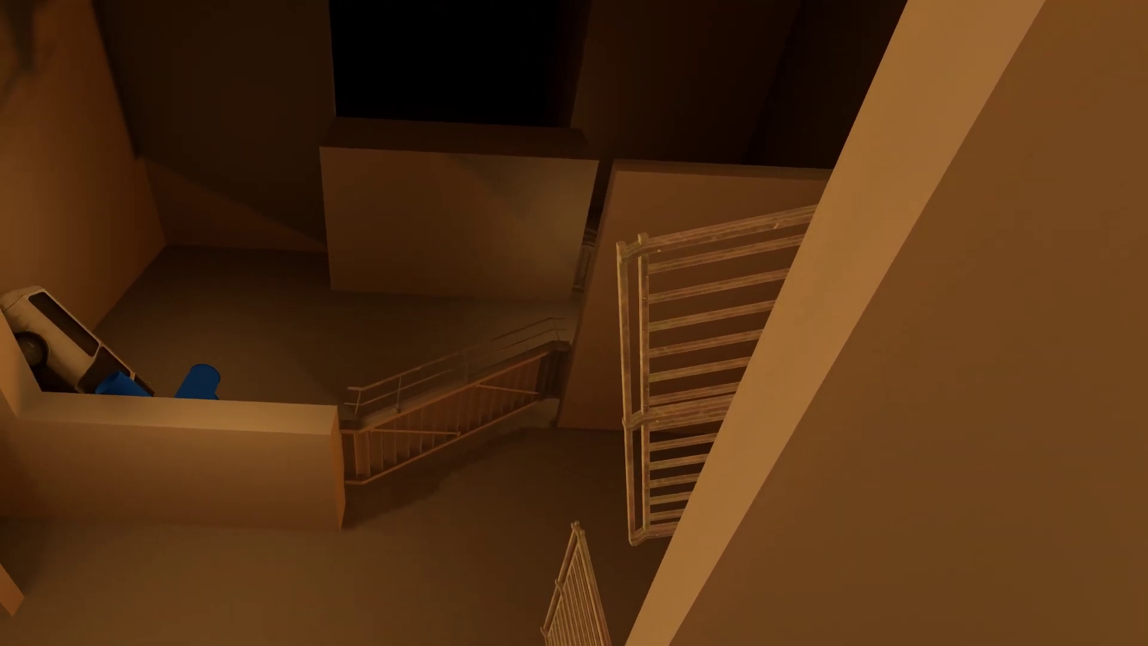
pyautogui.moveTo(574, 323)
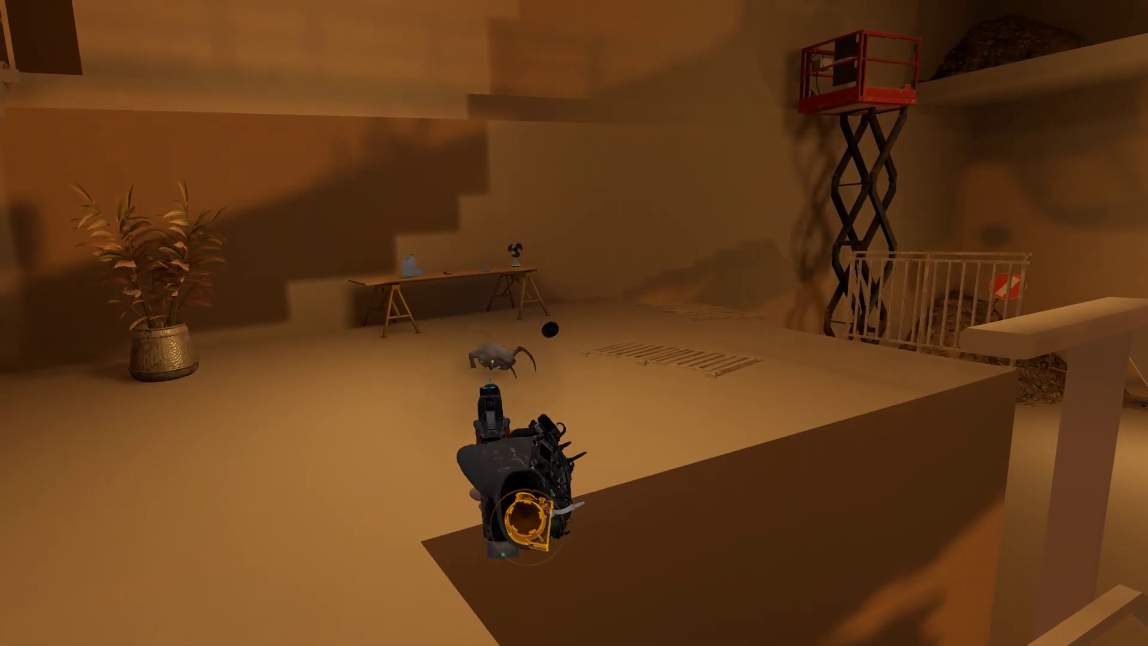
pyautogui.moveTo(574, 323)
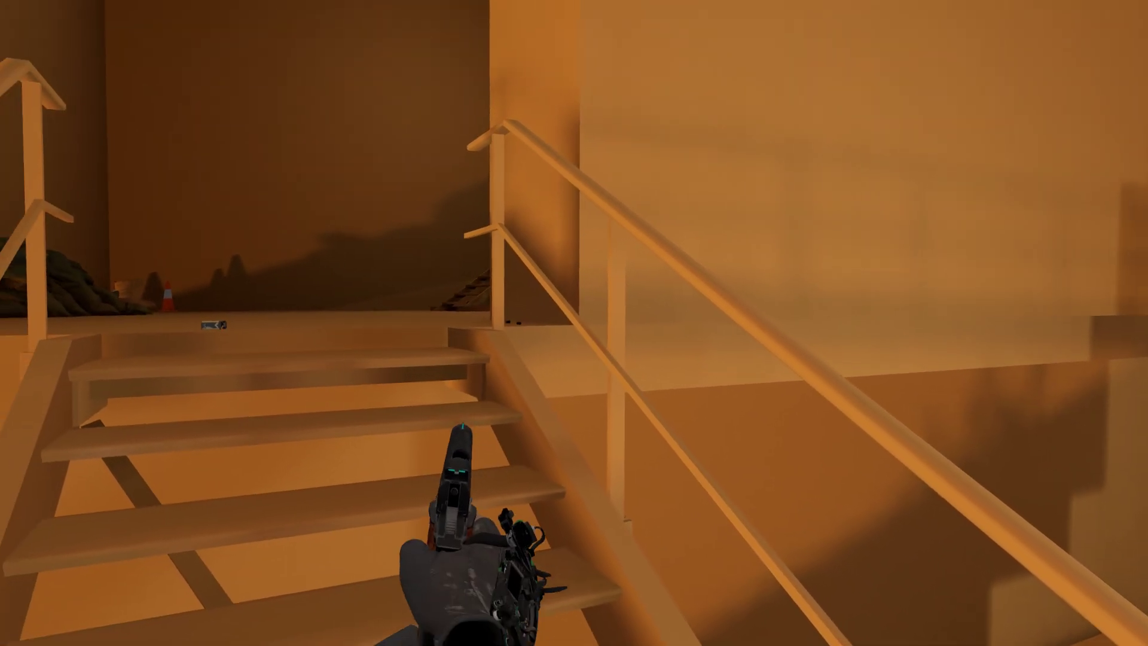
pyautogui.moveTo(574, 323)
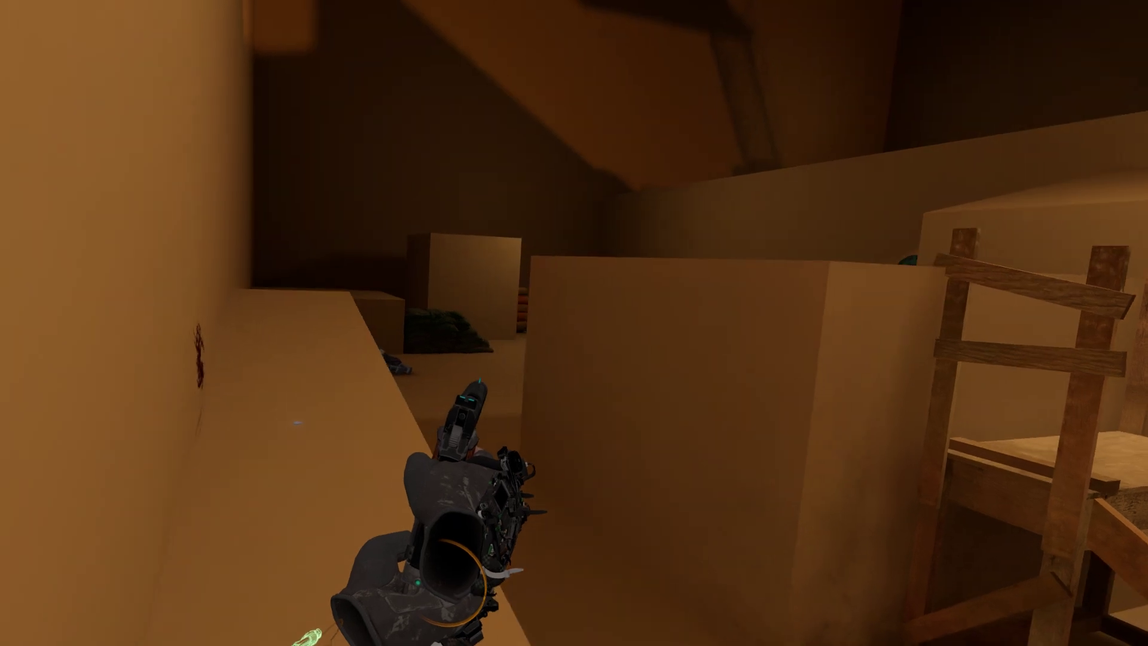
pyautogui.moveTo(574, 323)
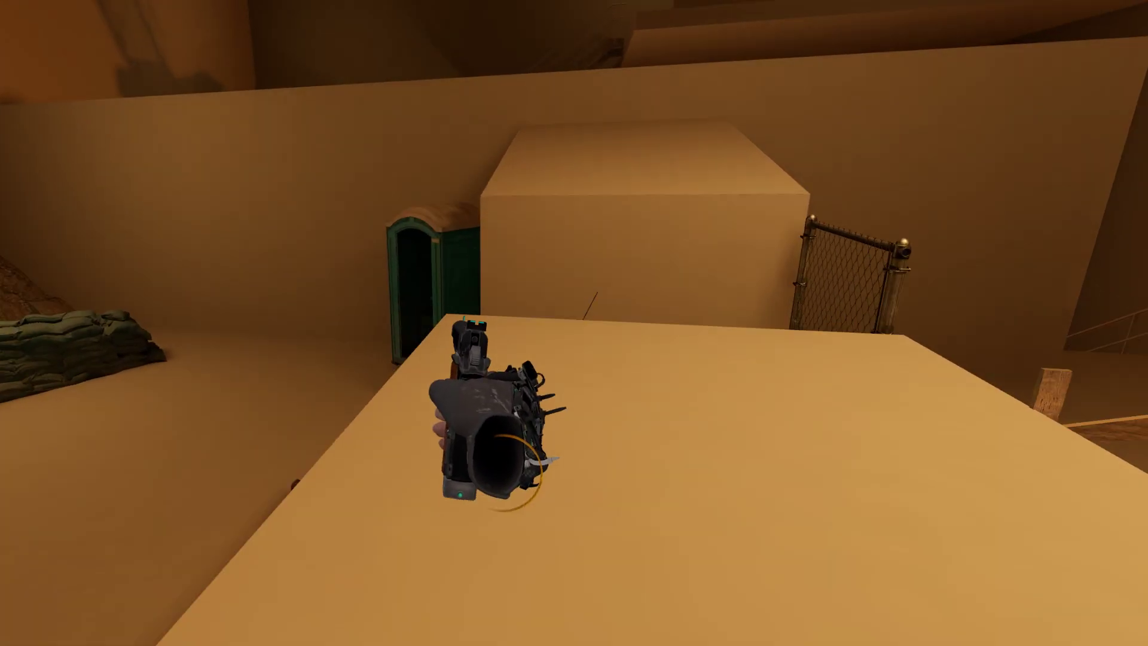
pyautogui.moveTo(574, 323)
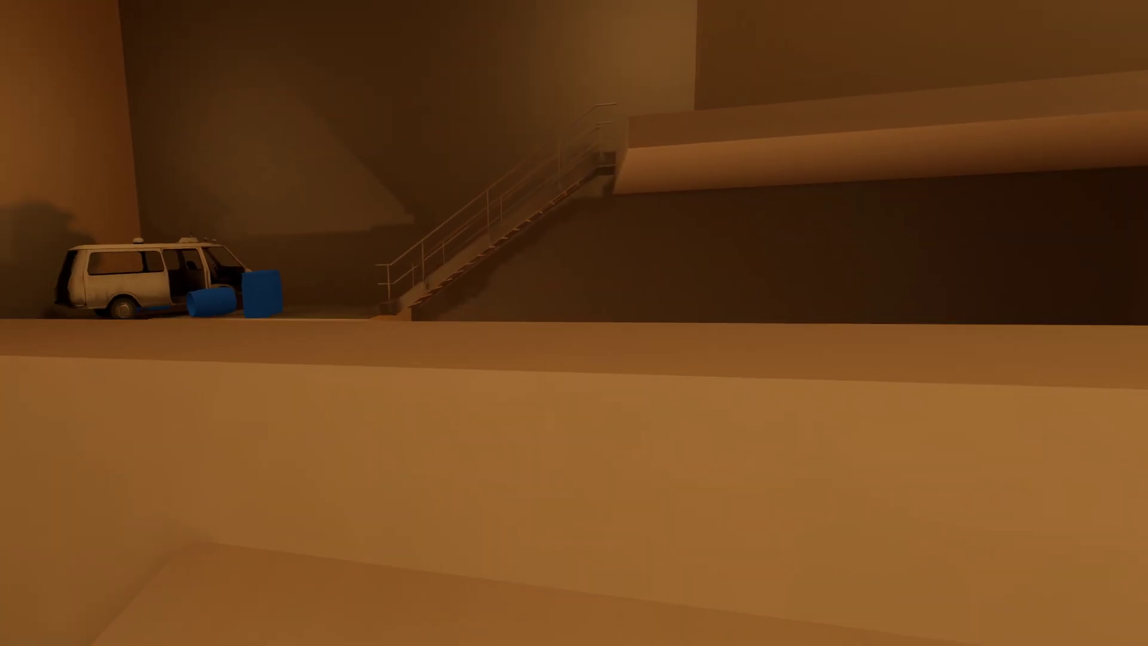
pyautogui.moveTo(574, 323)
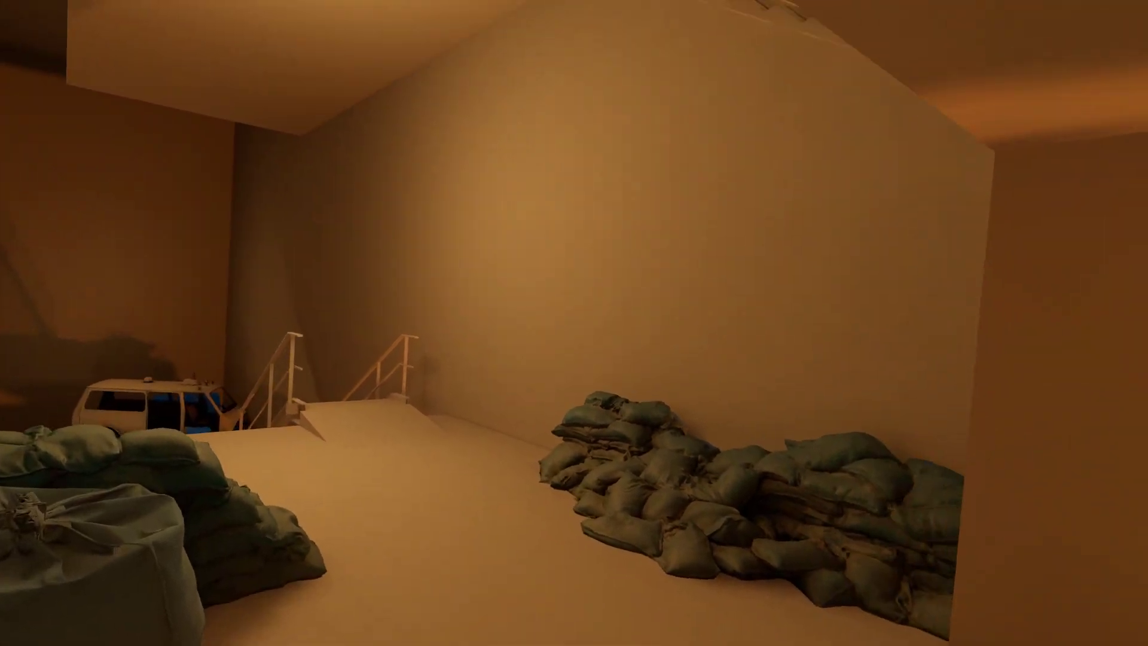
pyautogui.moveTo(574, 323)
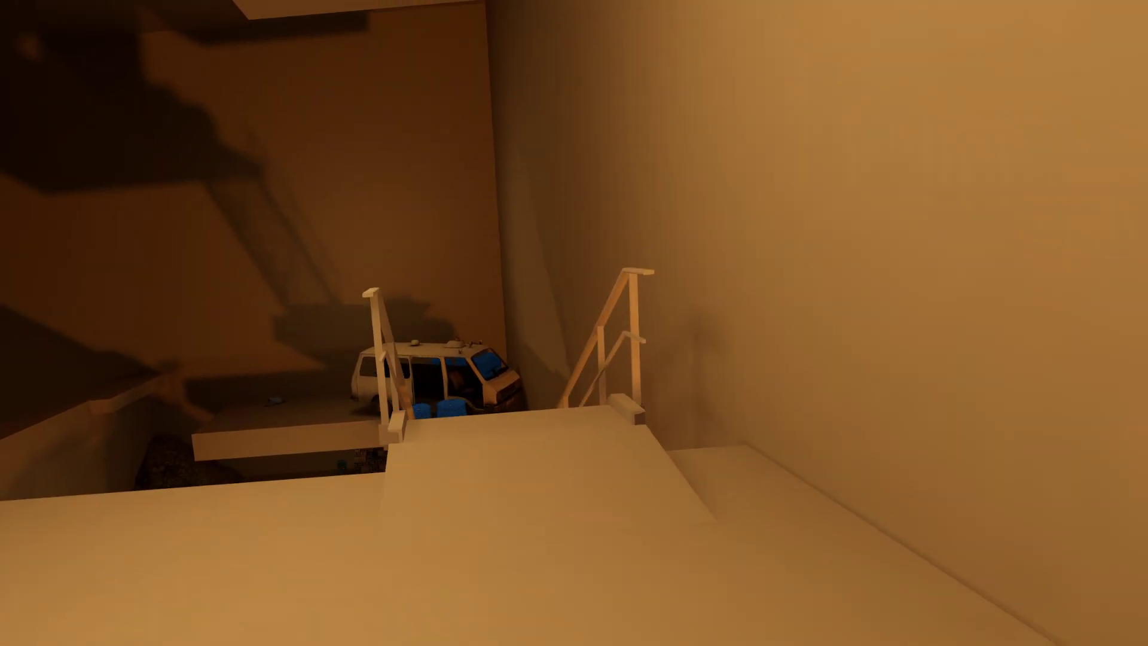
pyautogui.moveTo(574, 323)
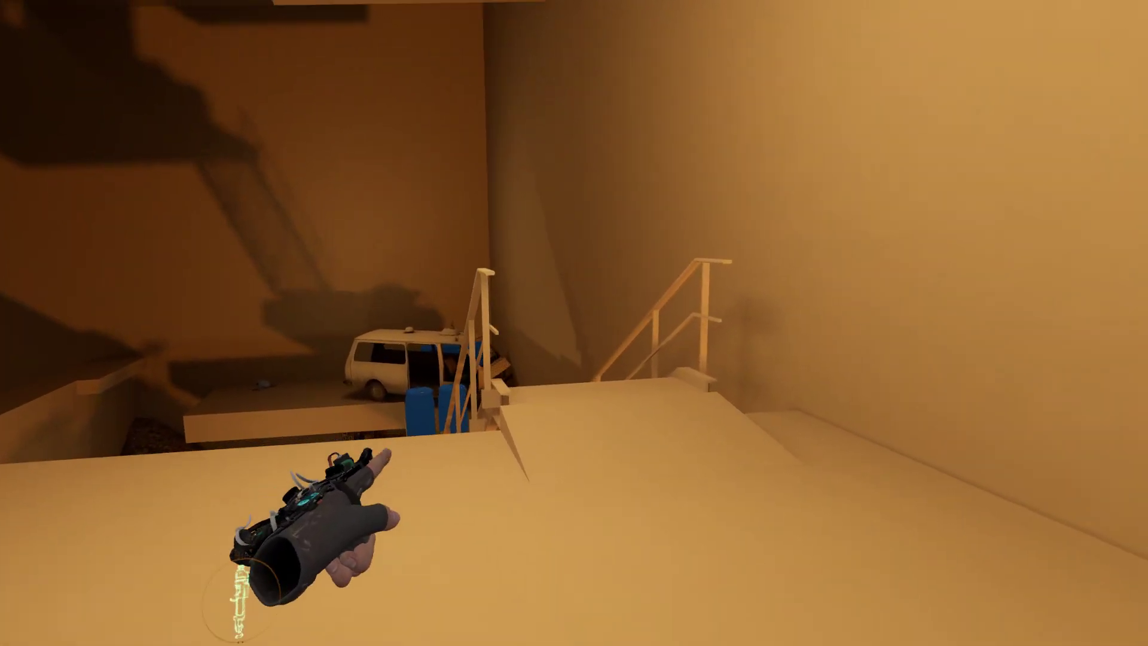
pyautogui.moveTo(574, 323)
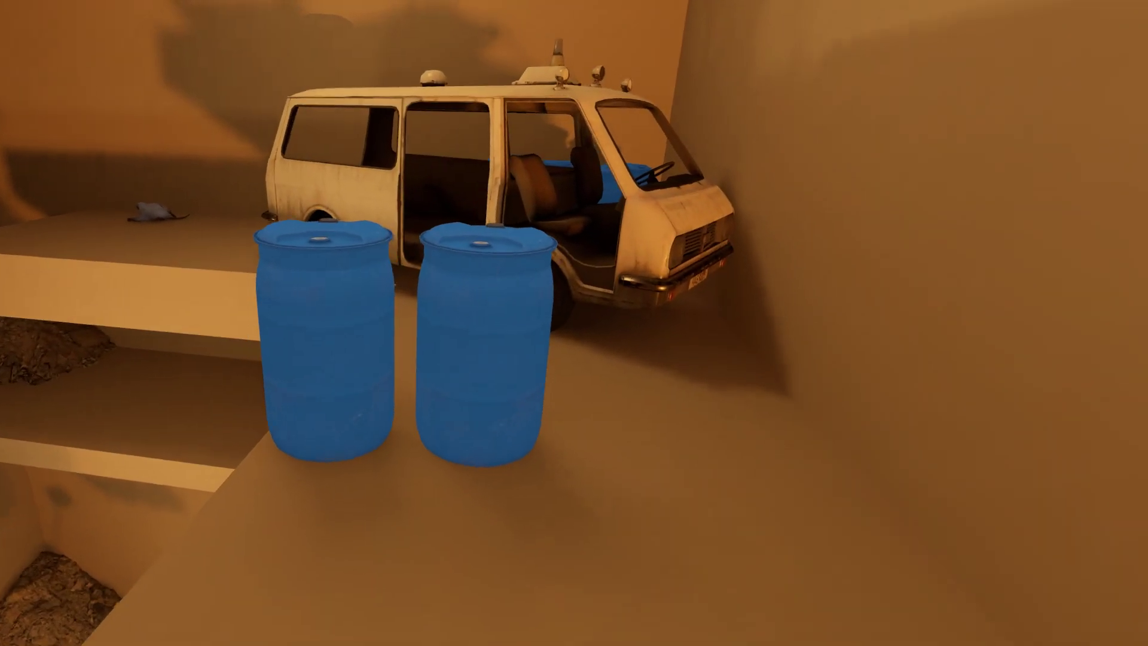
pyautogui.moveTo(574, 323)
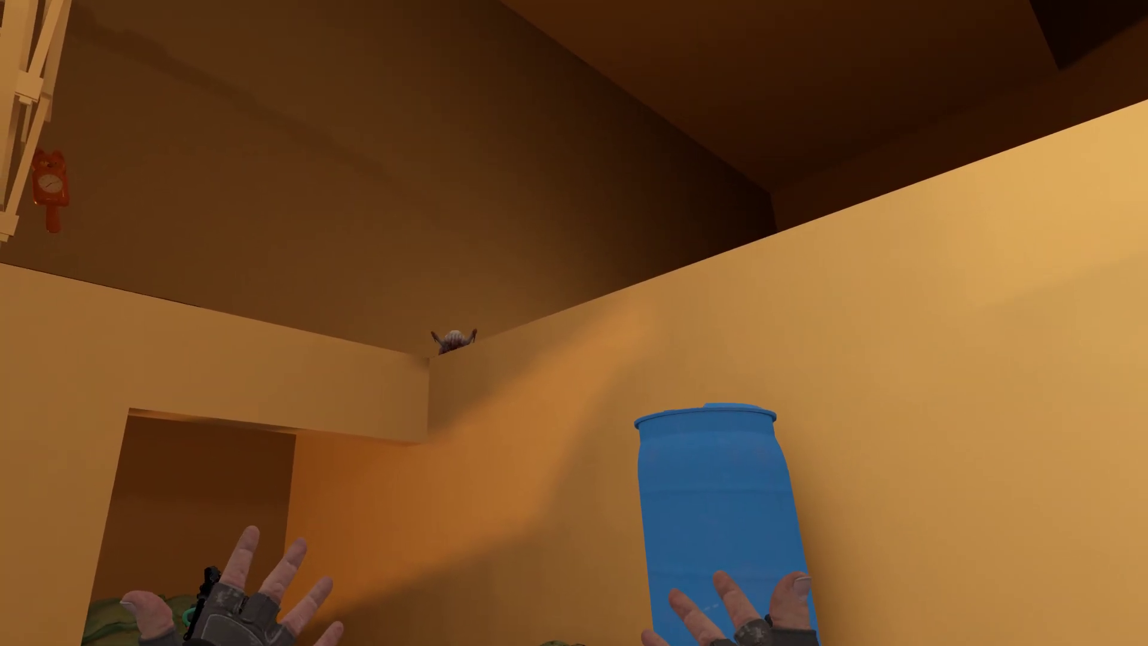
pyautogui.moveTo(574, 323)
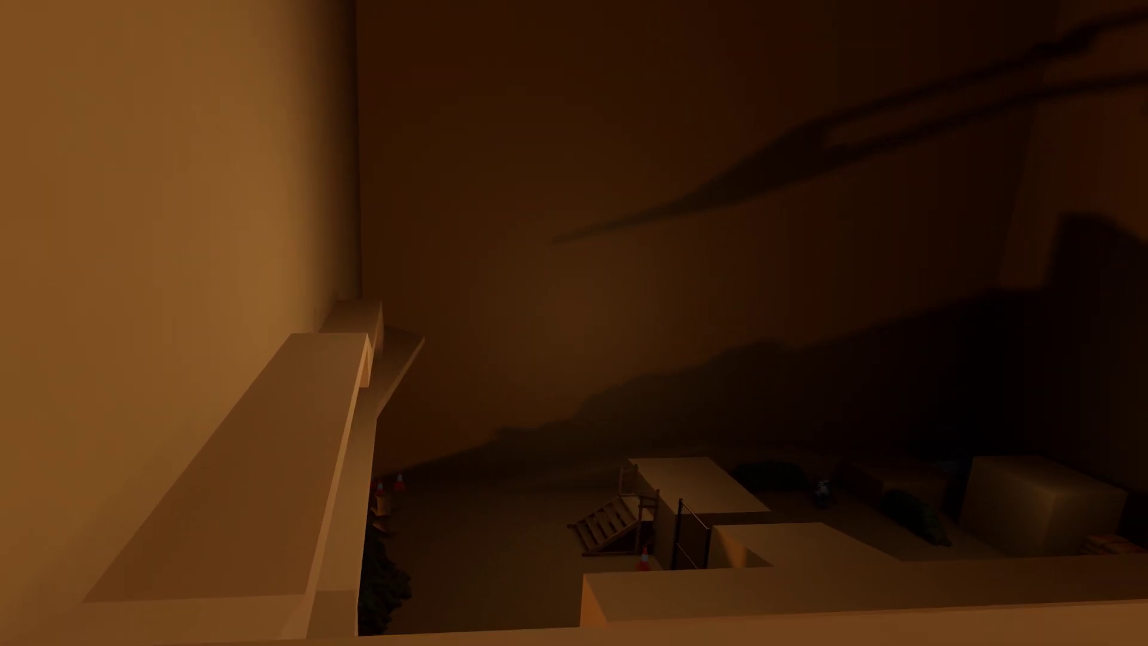
pyautogui.moveTo(574, 323)
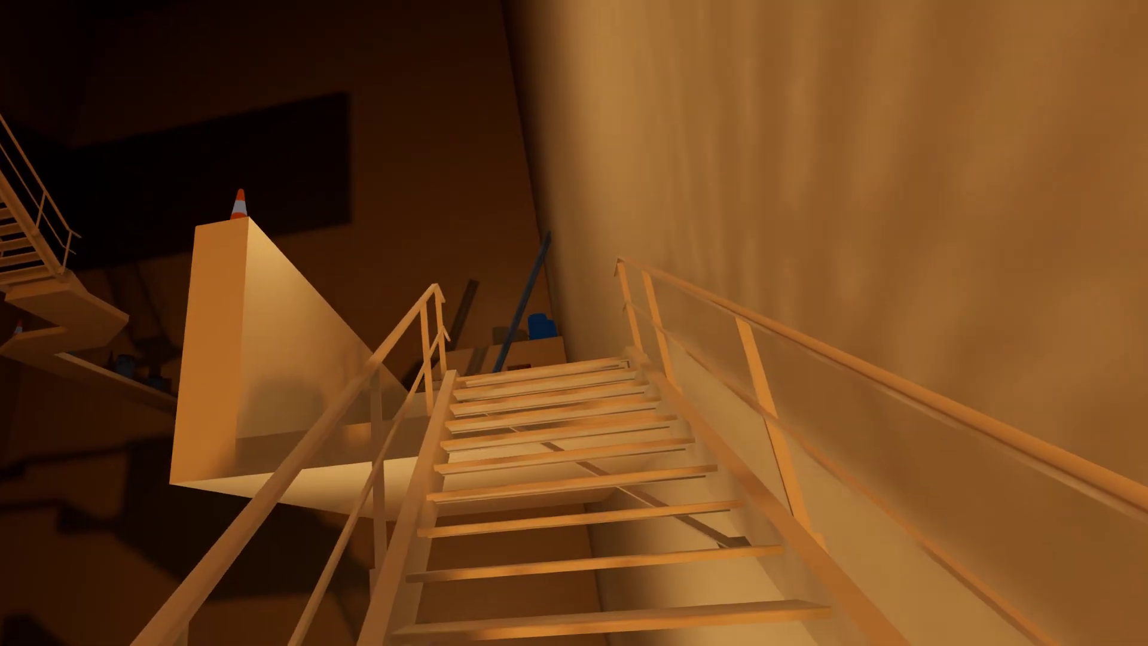
pyautogui.moveTo(574, 322)
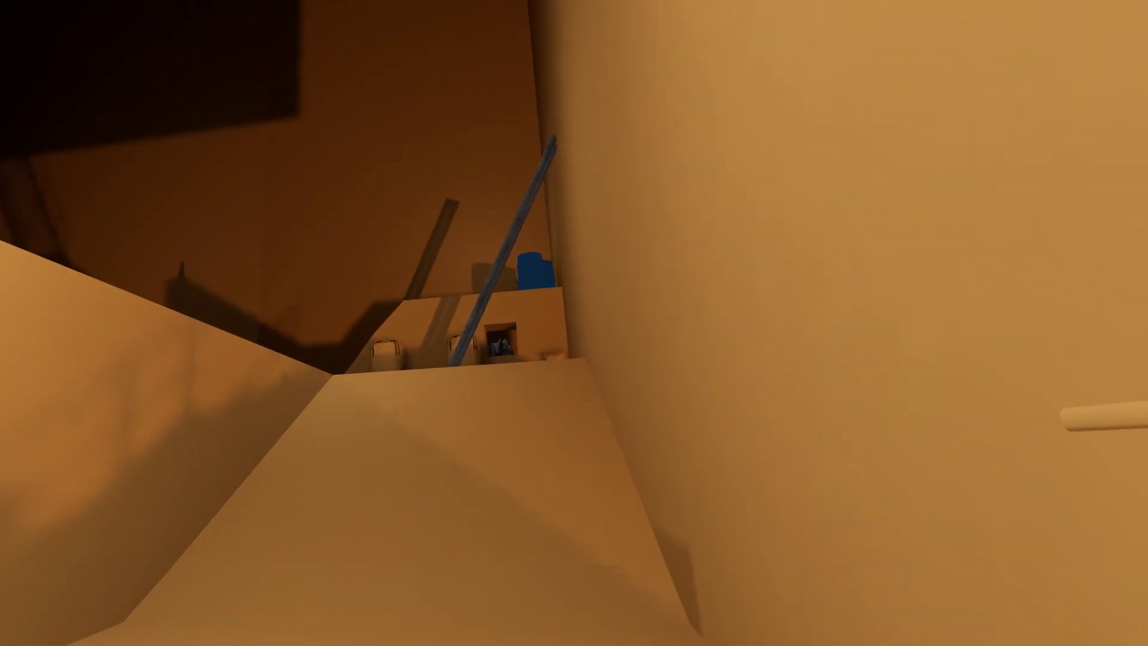
pyautogui.moveTo(574, 323)
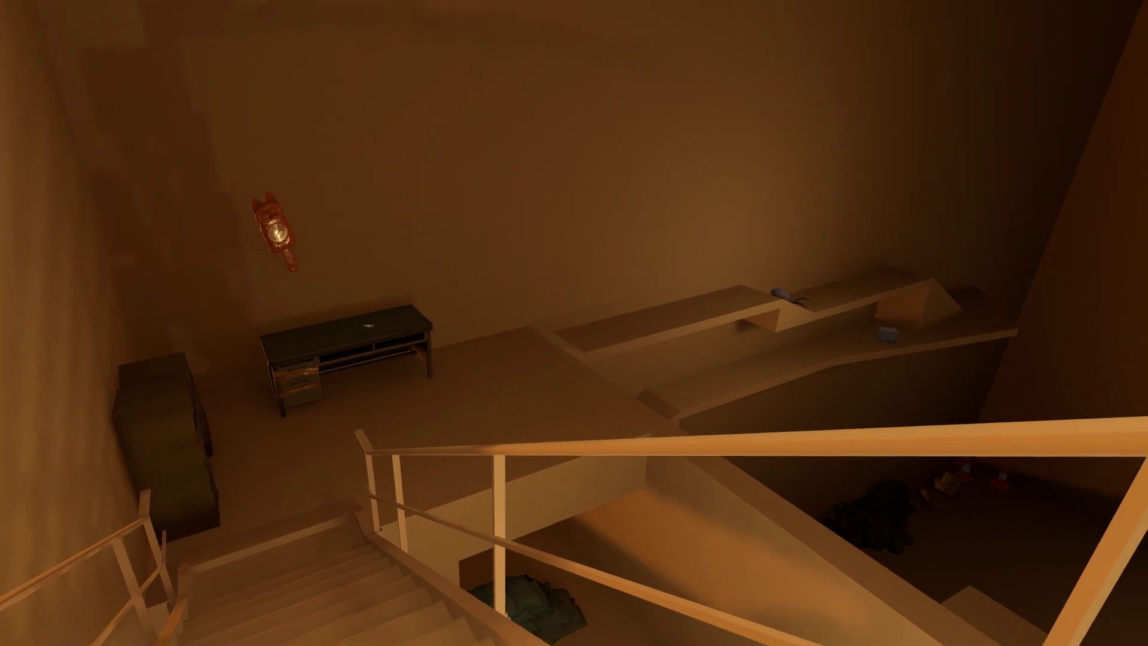
pyautogui.moveTo(574, 323)
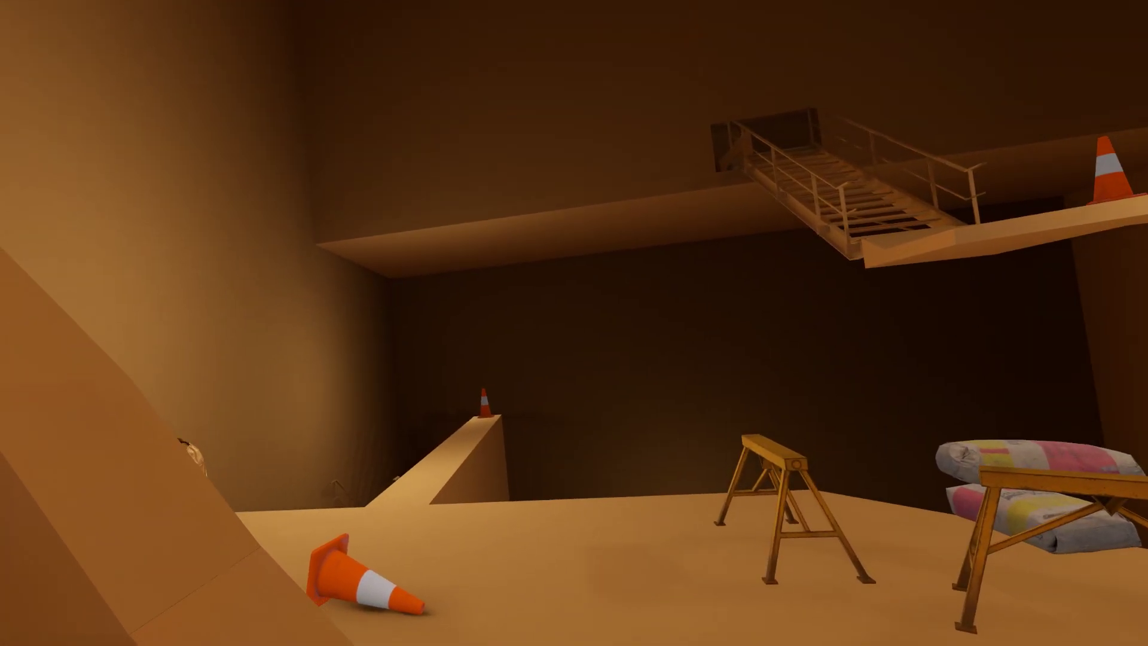
pyautogui.moveTo(574, 323)
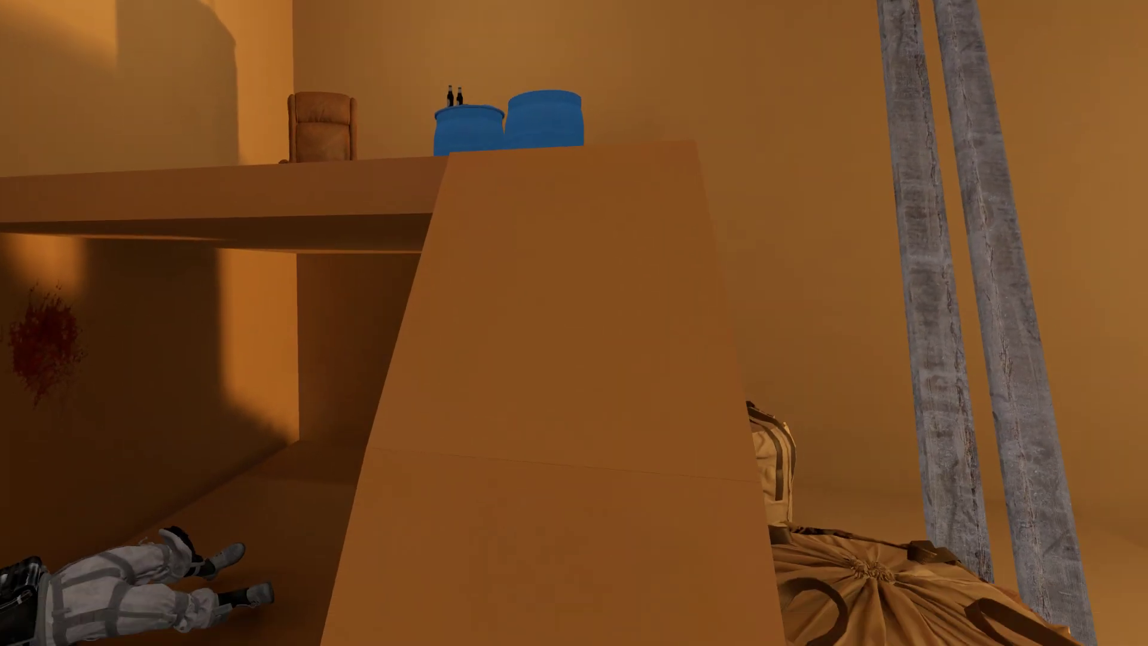
pyautogui.moveTo(574, 323)
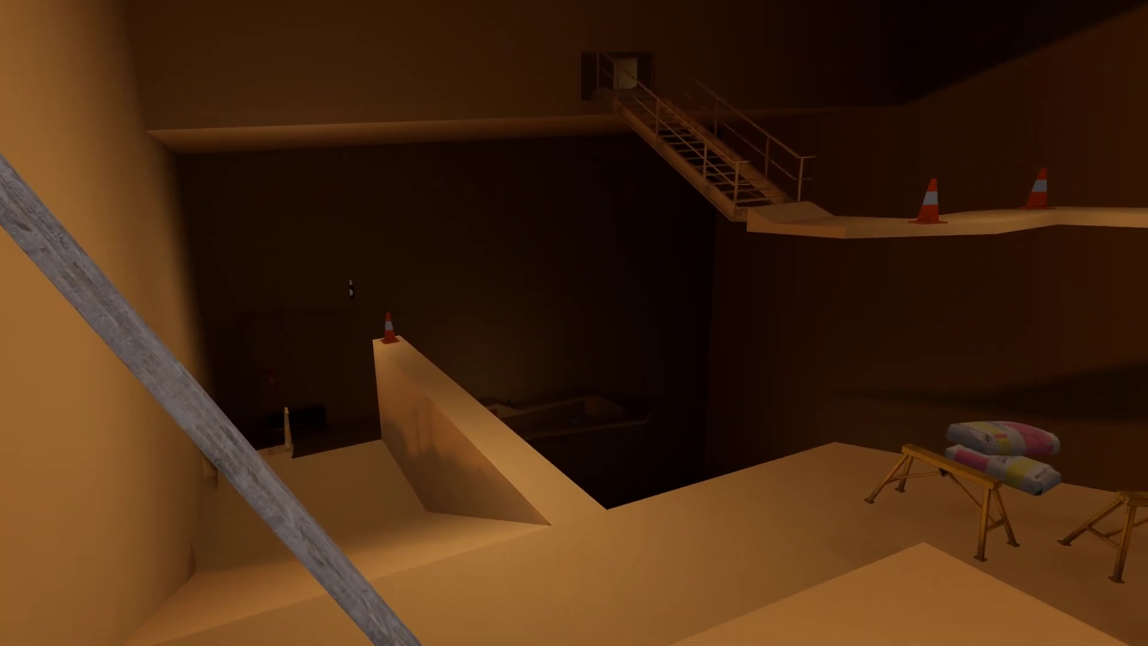
pyautogui.moveTo(574, 323)
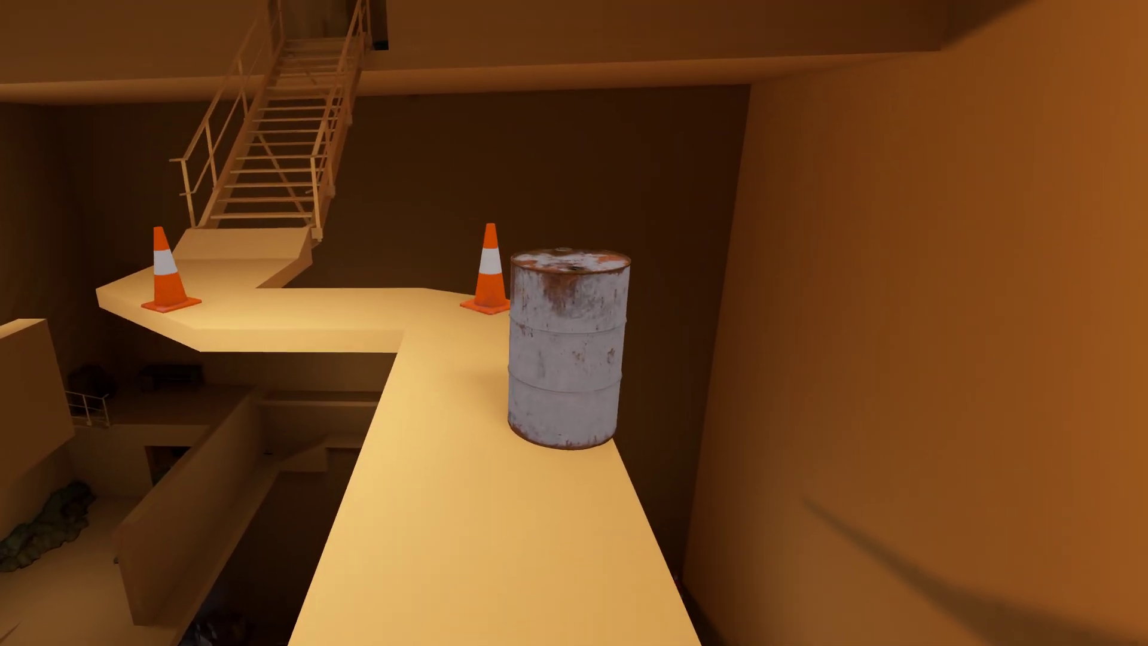
pyautogui.moveTo(574, 323)
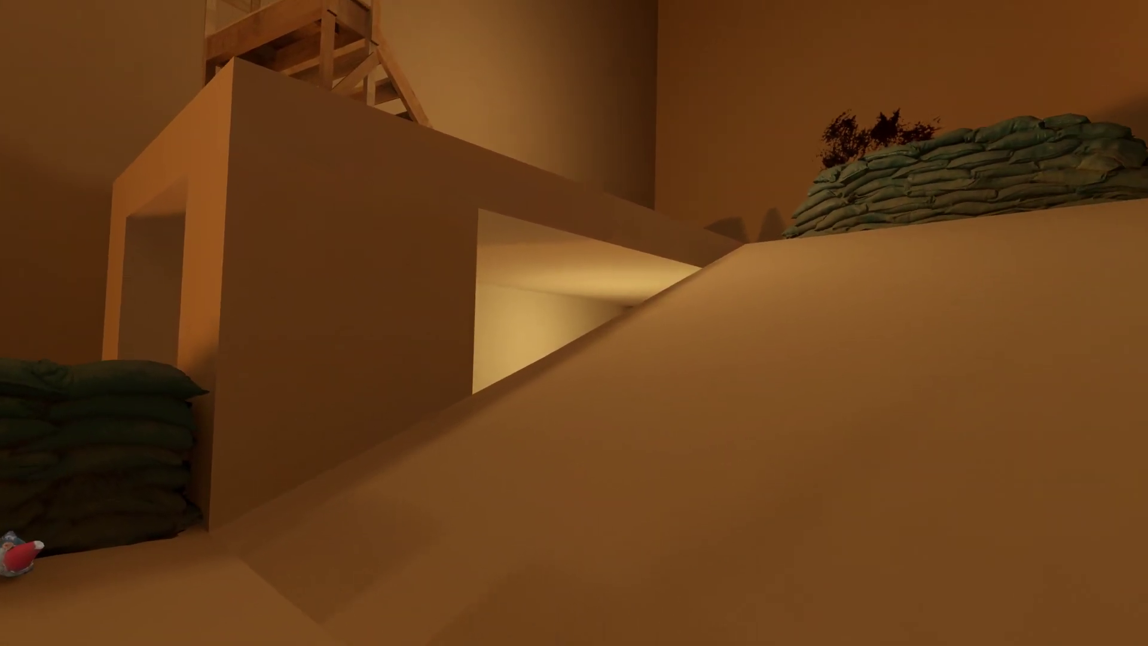
pyautogui.moveTo(574, 323)
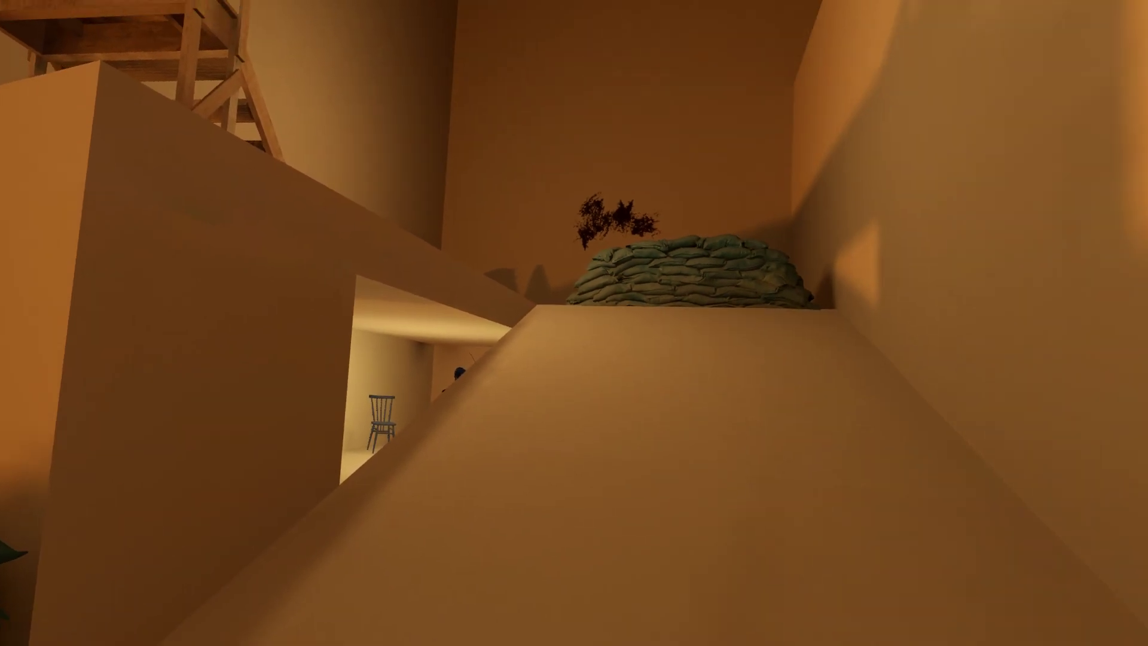
pyautogui.moveTo(575, 323)
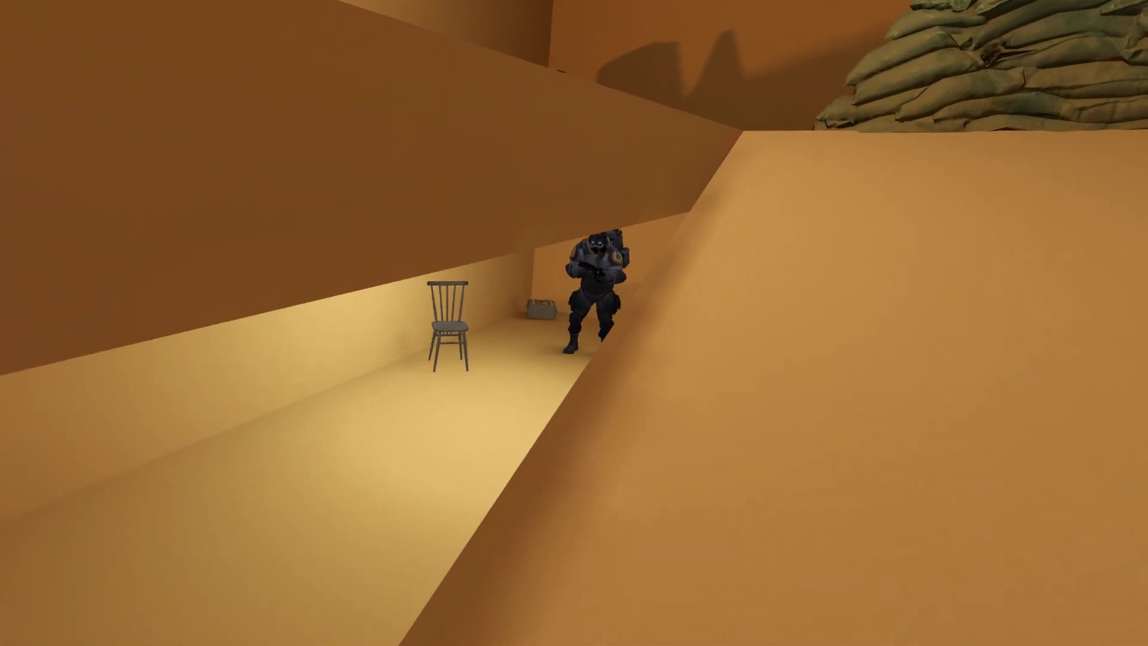
pyautogui.moveTo(574, 323)
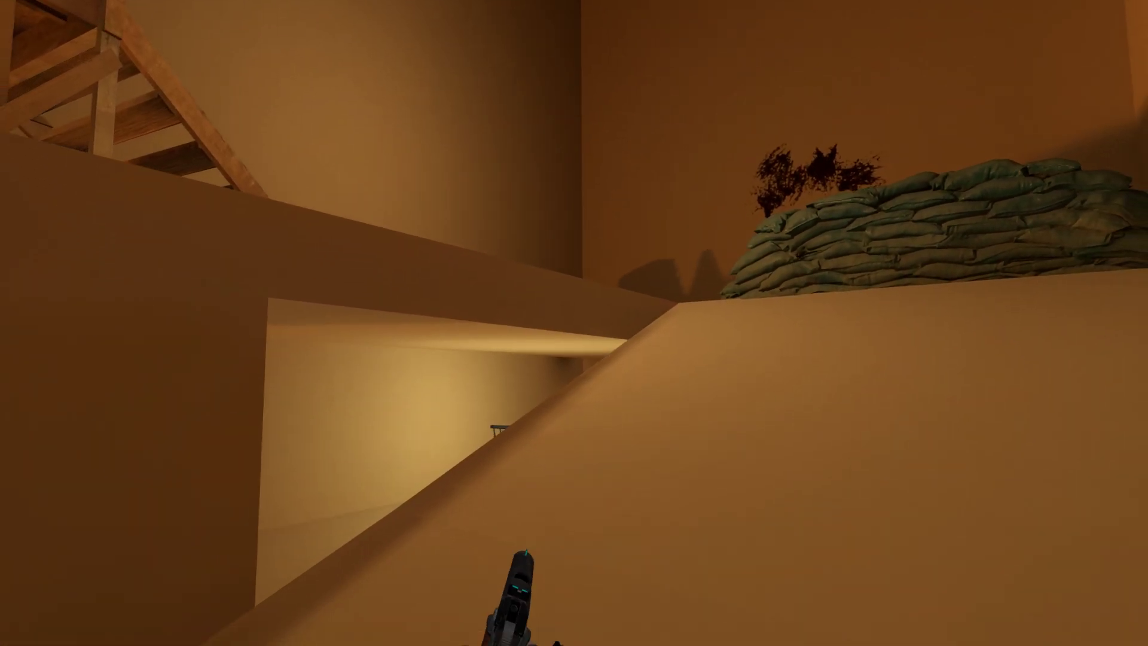
pyautogui.moveTo(574, 323)
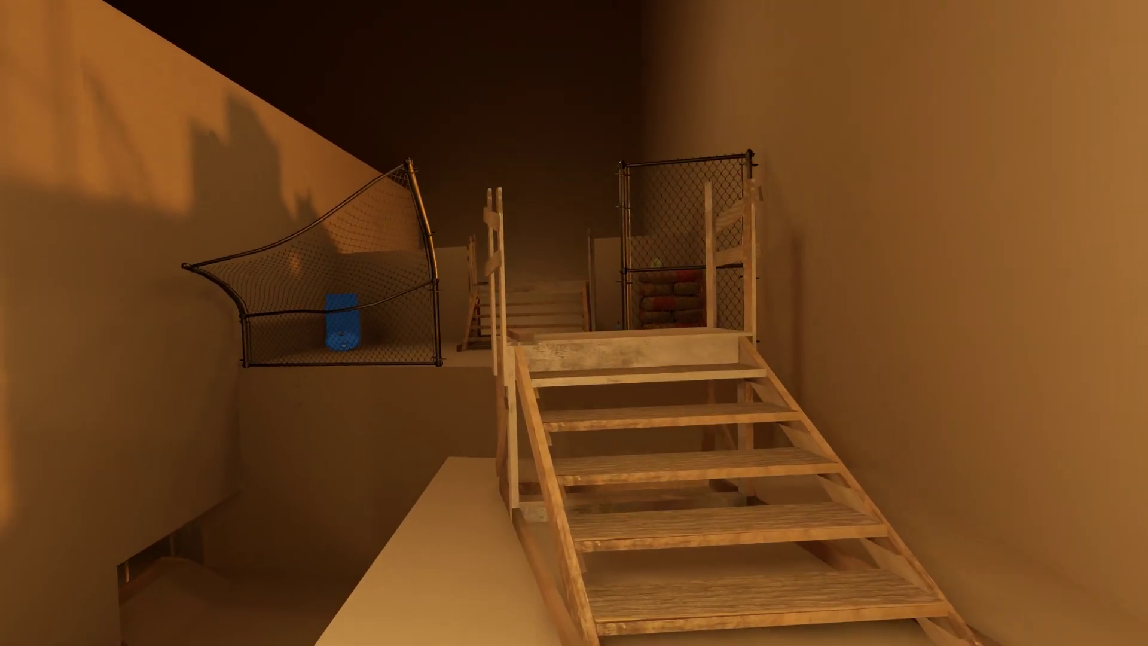
pyautogui.moveTo(574, 323)
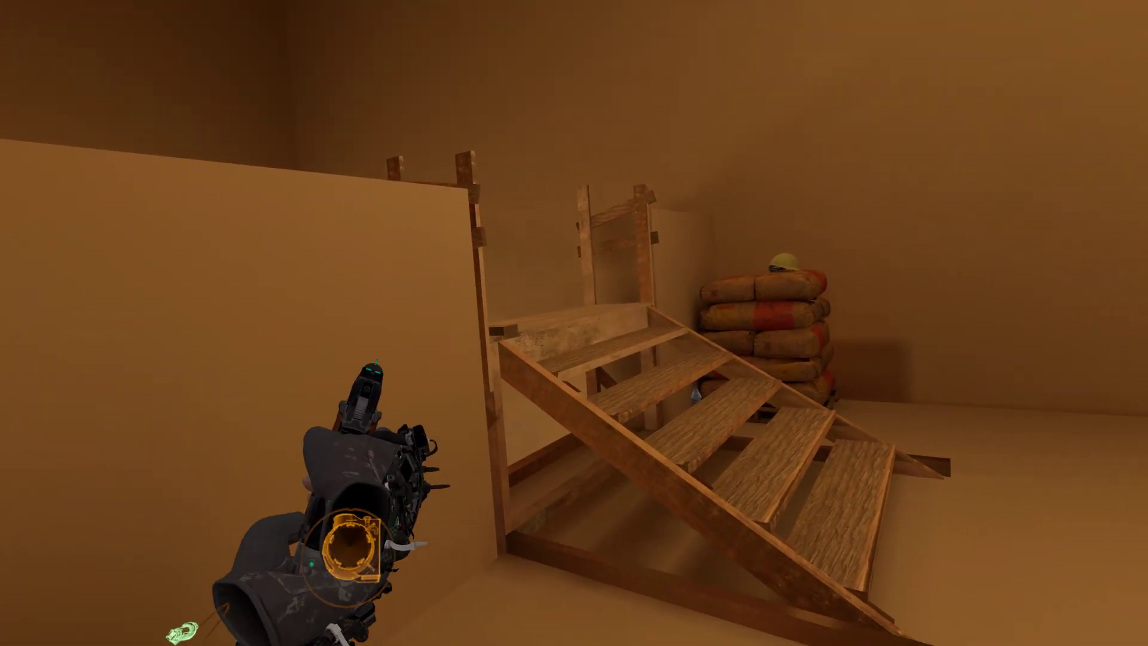
pyautogui.moveTo(574, 323)
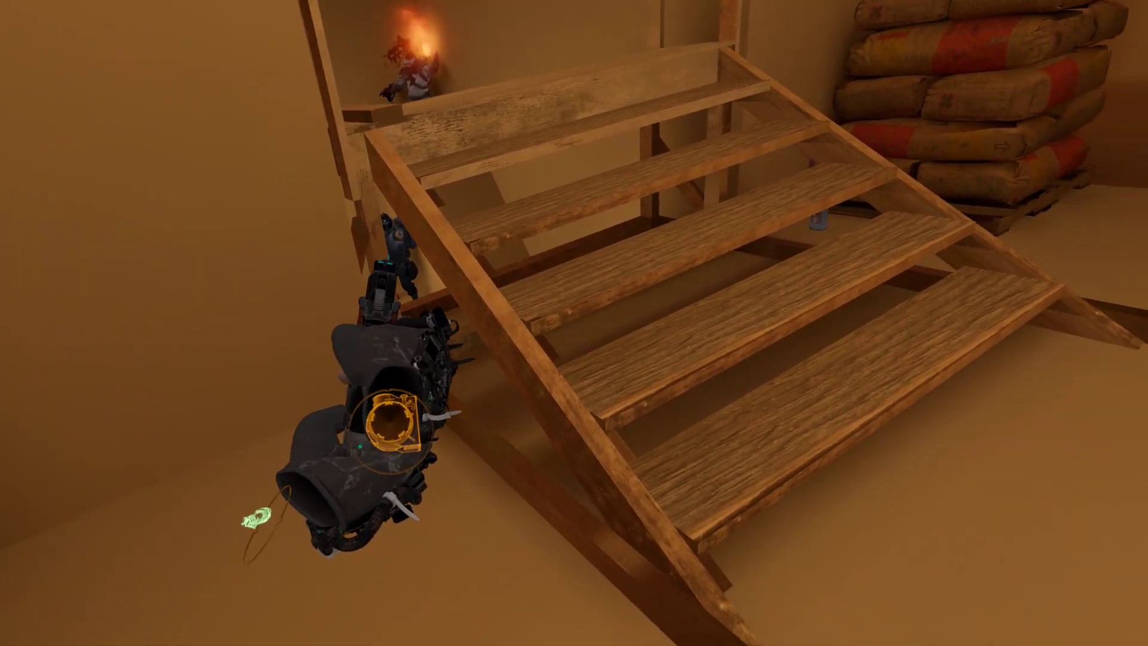
pyautogui.moveTo(574, 323)
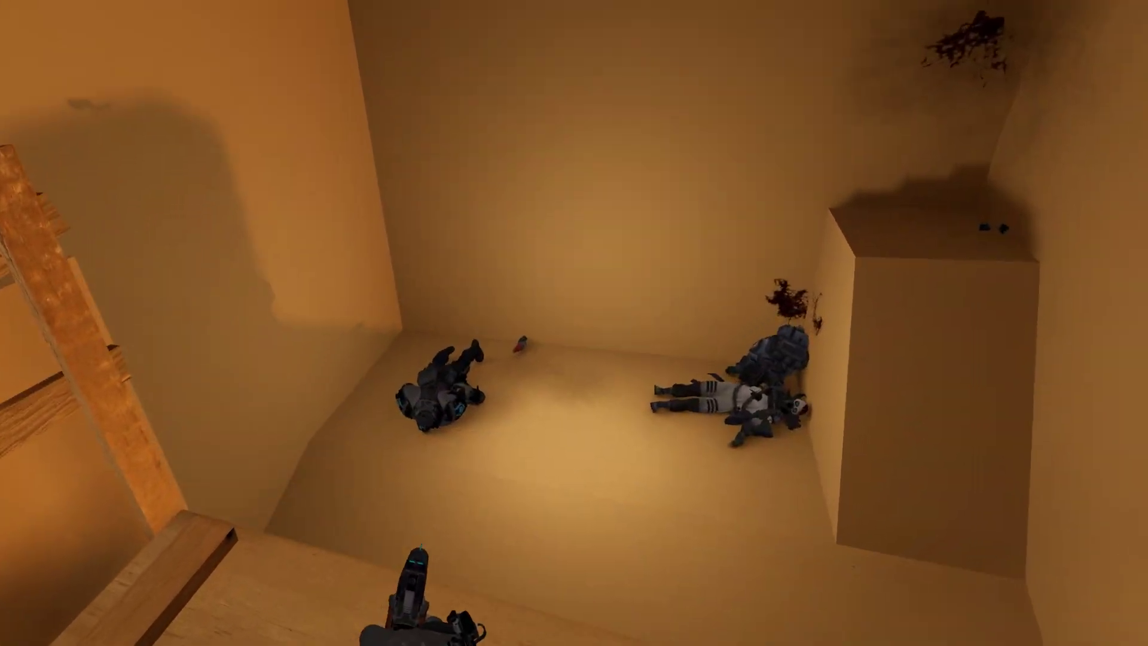
pyautogui.moveTo(575, 323)
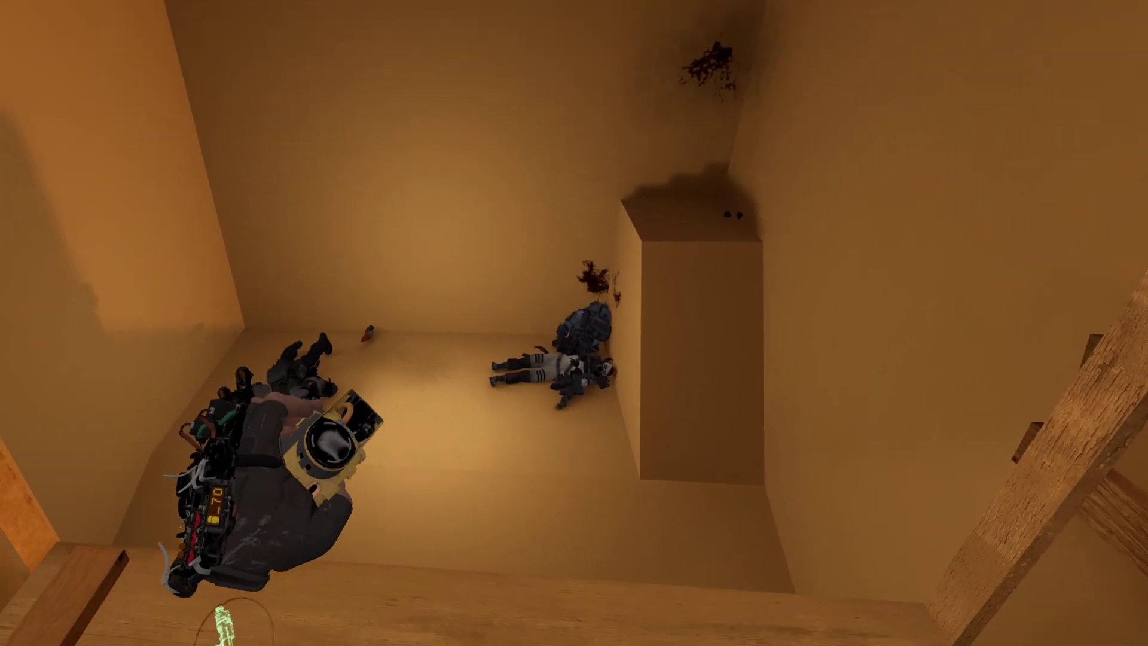
pyautogui.moveTo(574, 323)
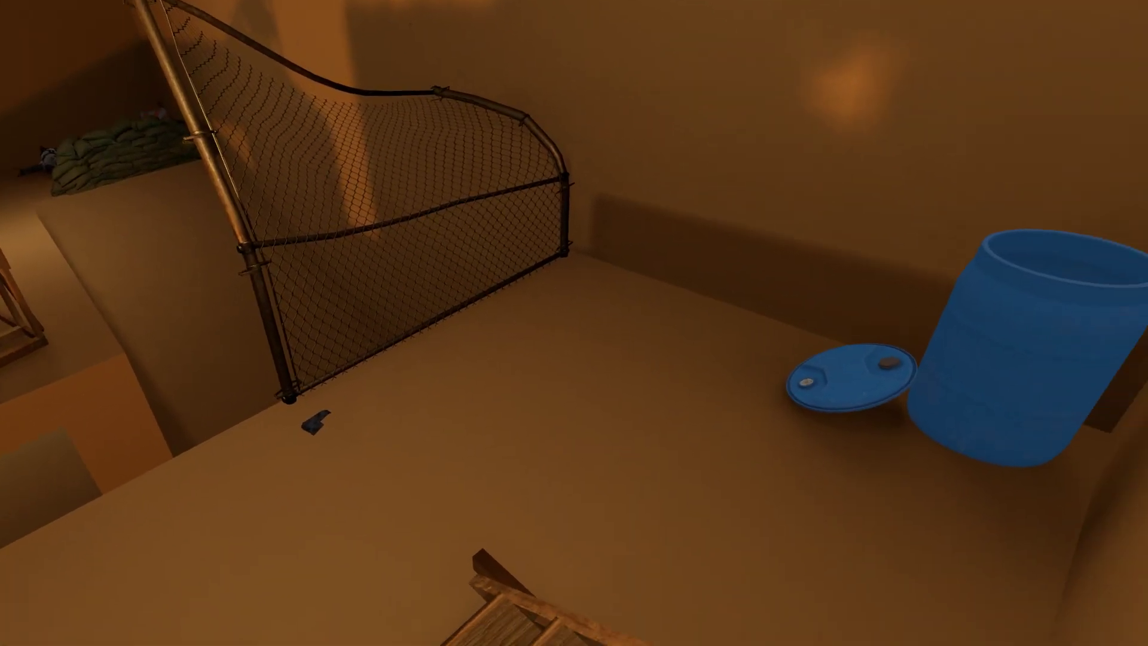
pyautogui.moveTo(574, 323)
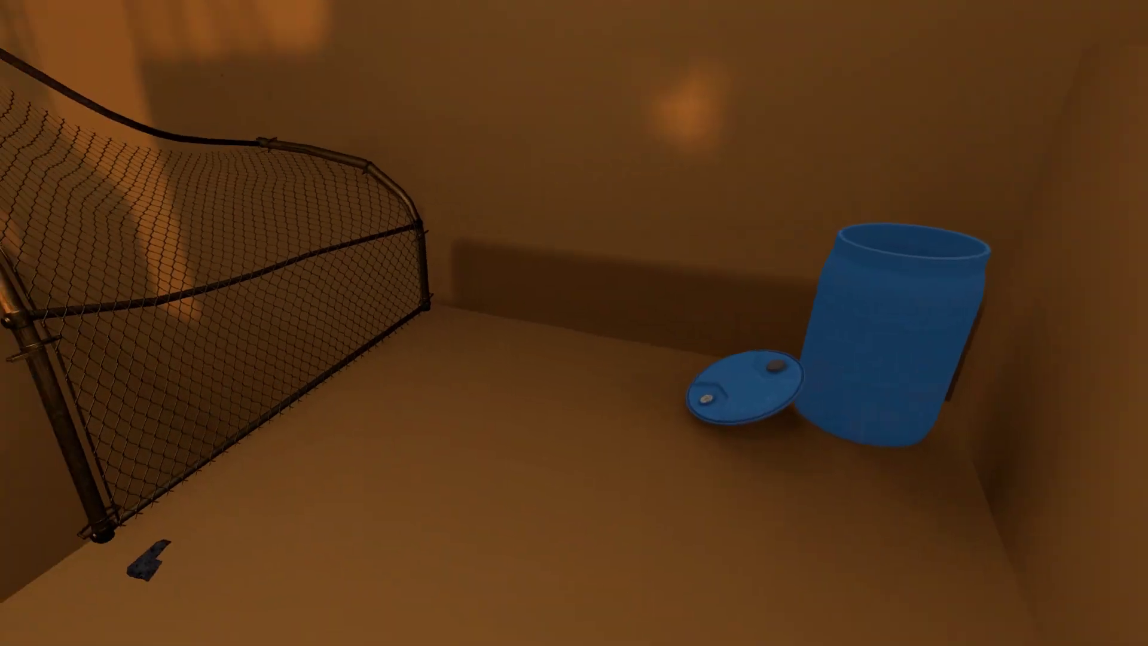
pyautogui.moveTo(574, 323)
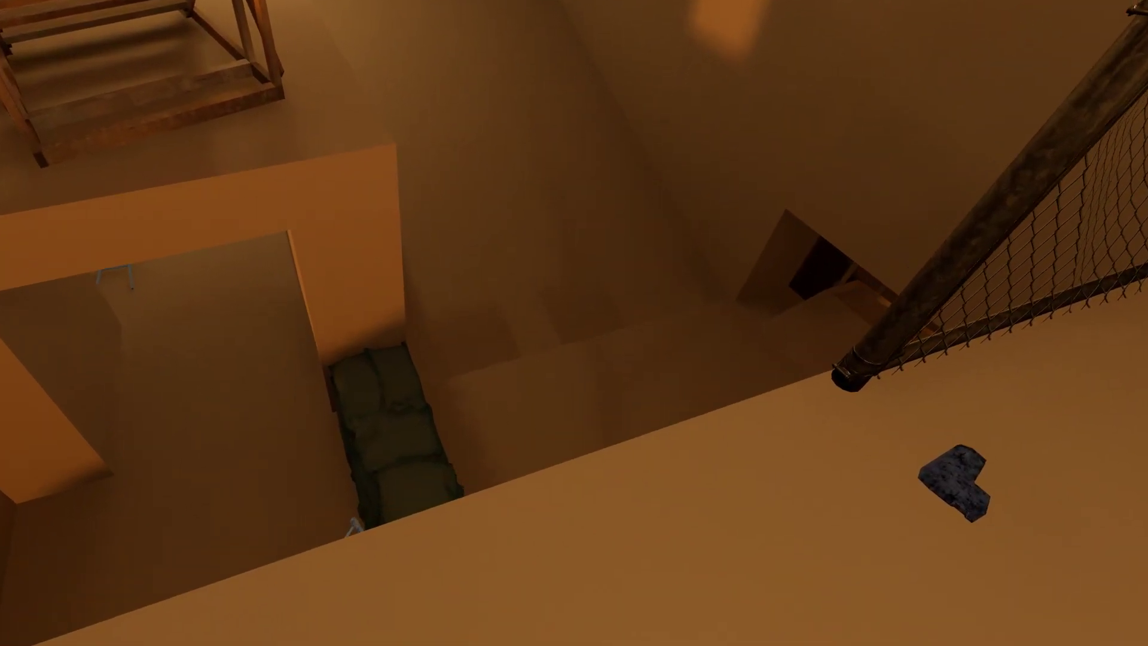